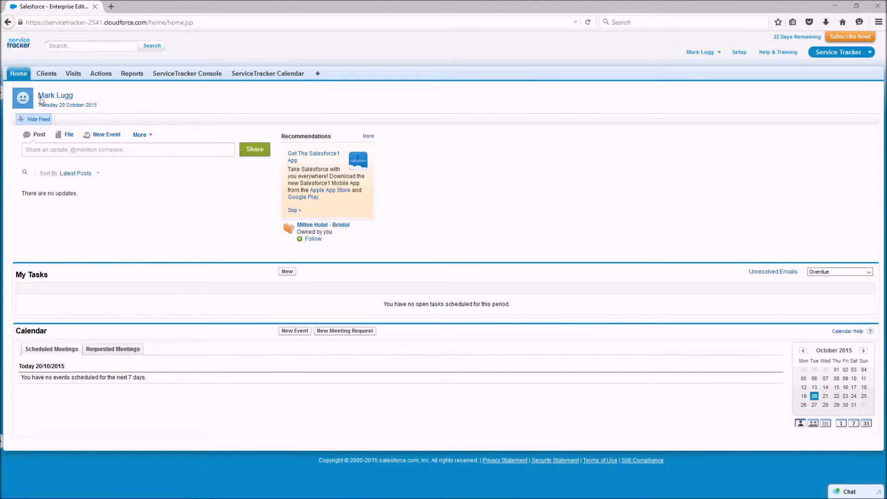
# Go from the home page to the Clients home page
pyautogui.click(46, 74)
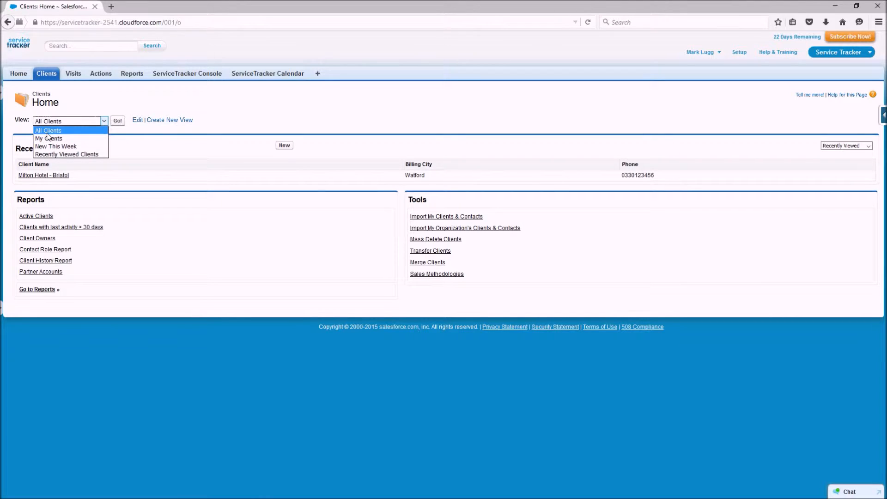
pyautogui.moveTo(55, 138)
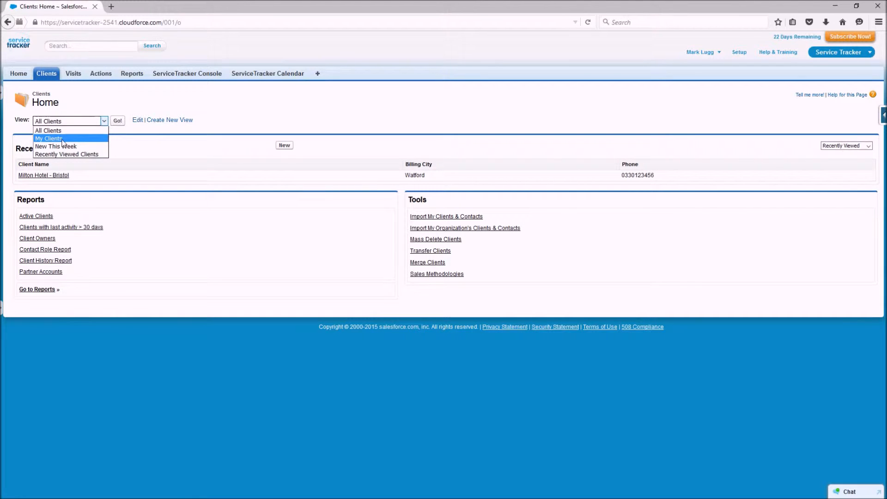
pyautogui.moveTo(55, 146)
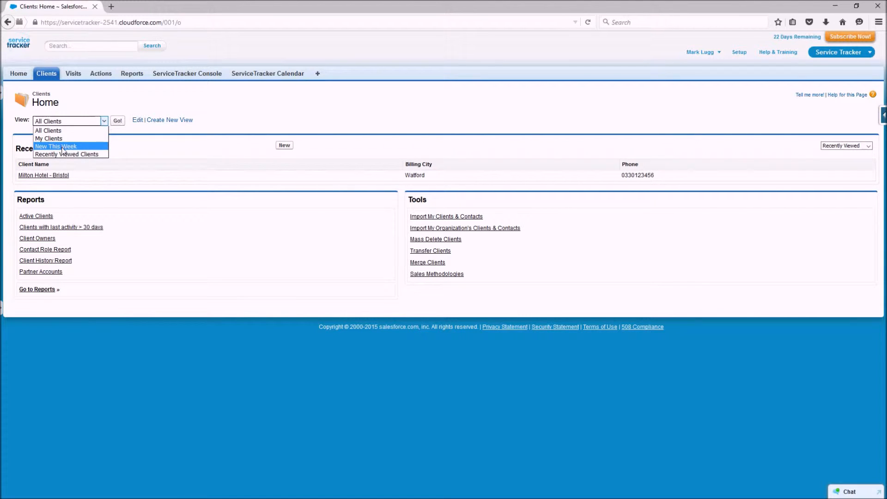
pyautogui.moveTo(66, 155)
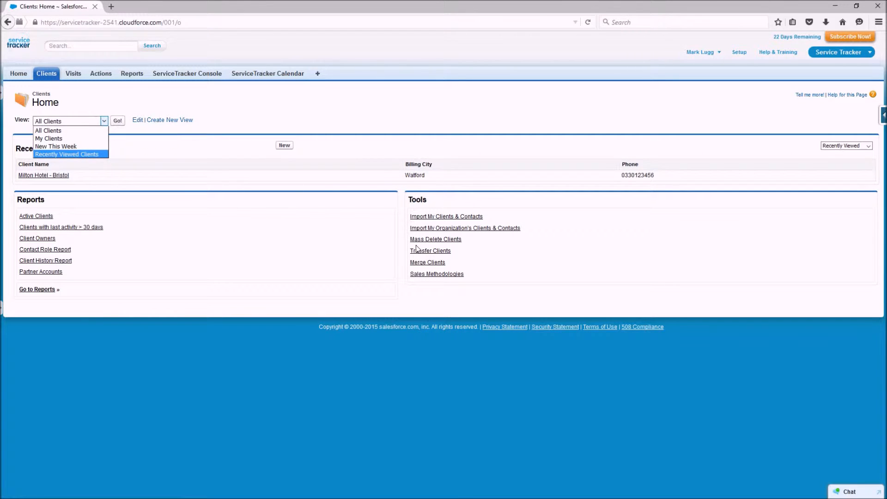
# Dismiss the view choices and start a blank New Client record
pyautogui.click(47, 130)
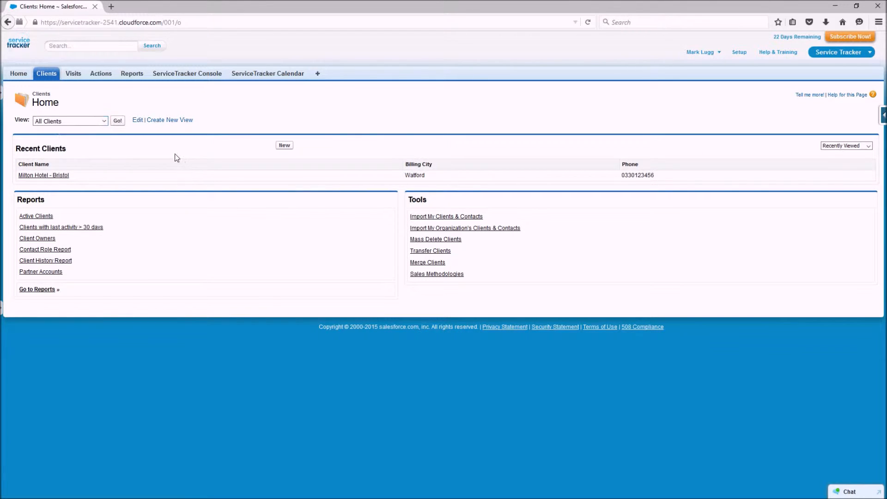
pyautogui.moveTo(168, 119)
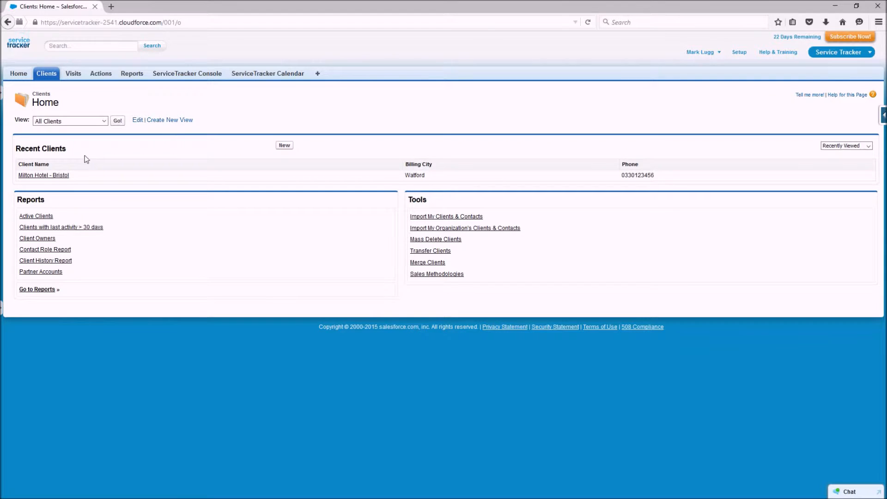
pyautogui.moveTo(253, 159)
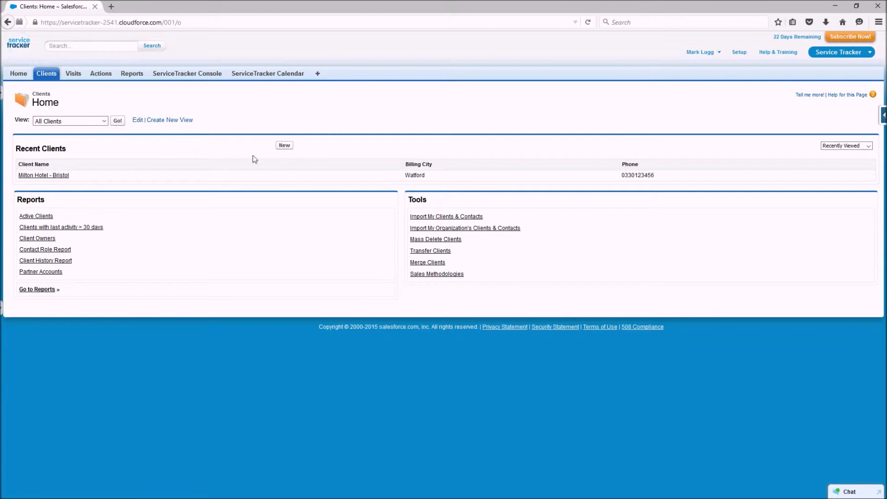
pyautogui.click(283, 145)
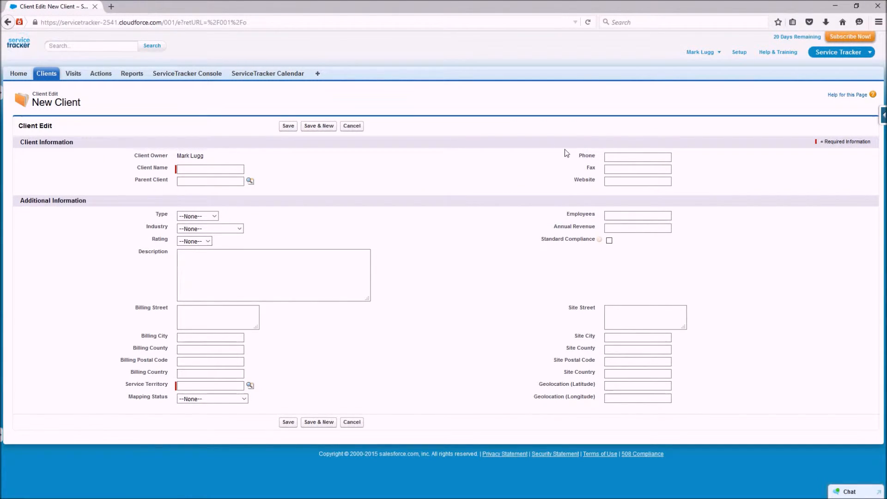
pyautogui.moveTo(700, 183)
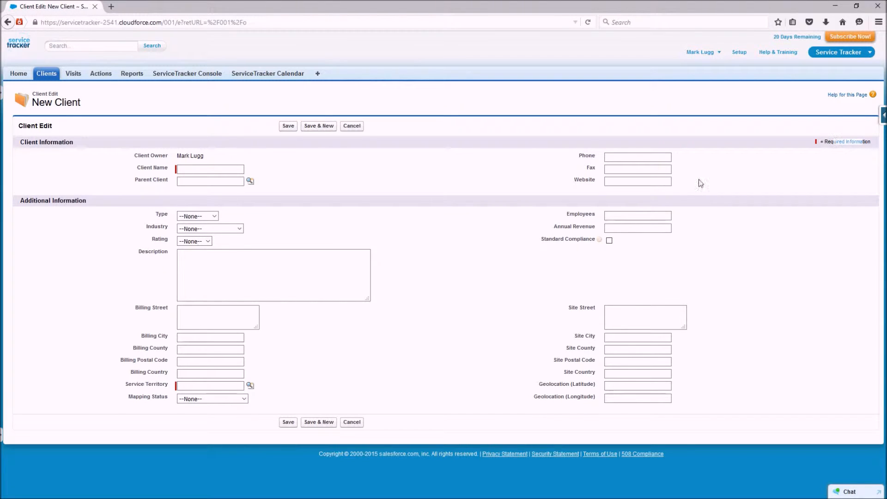
# Enter 'Outdoor Adventure' as the client name
pyautogui.click(210, 168)
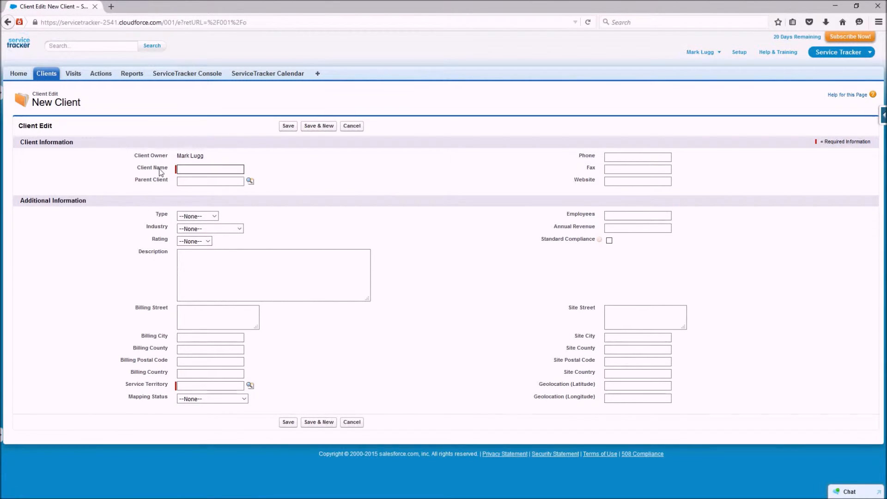
pyautogui.click(210, 168)
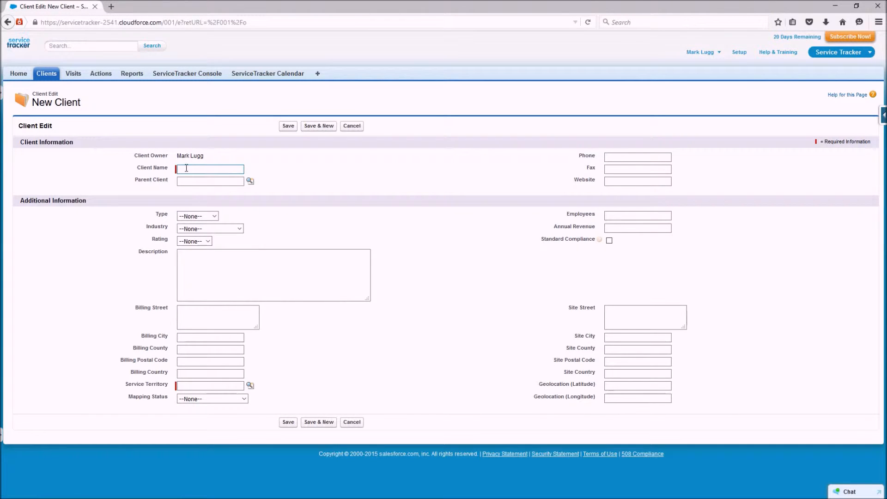
pyautogui.write('Outdoor Adventure')
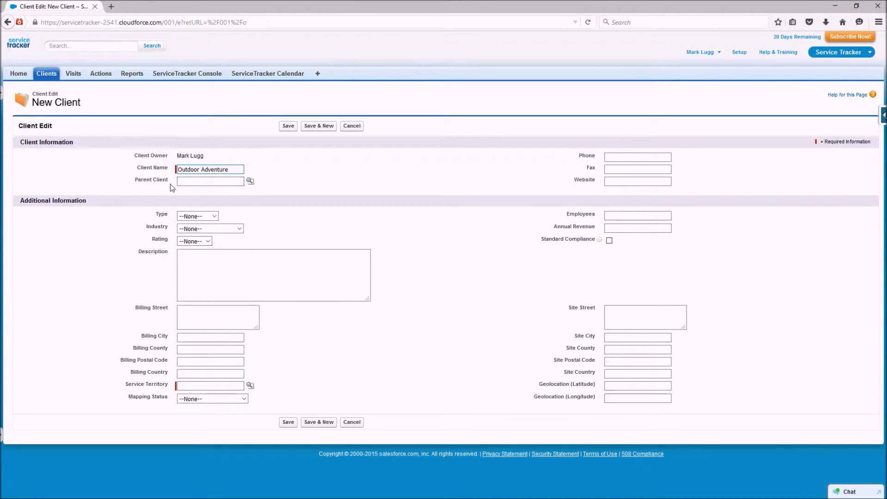
pyautogui.click(210, 180)
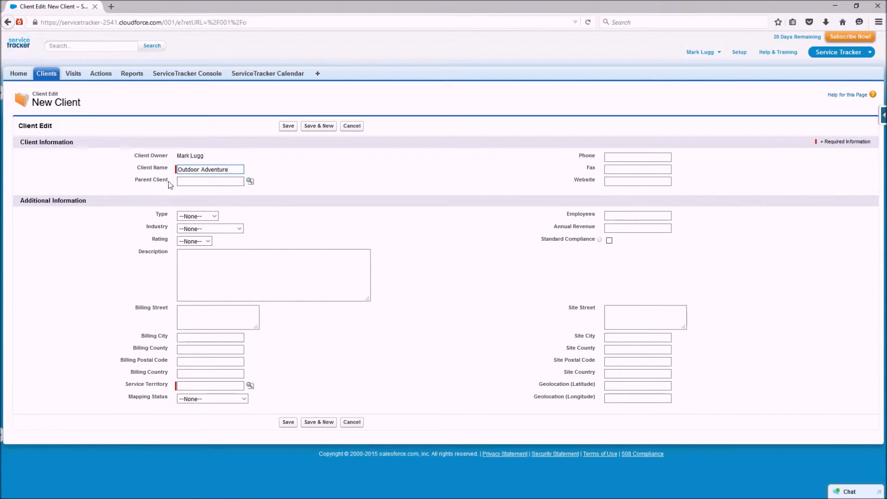
pyautogui.click(209, 180)
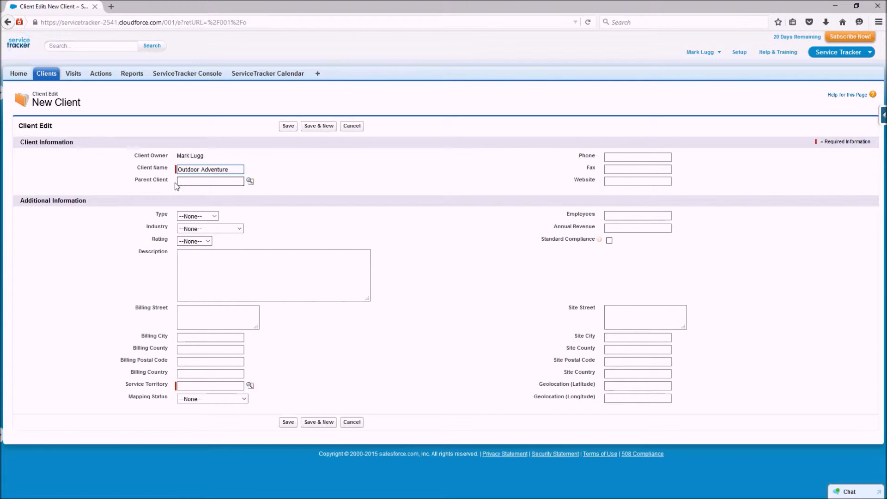
pyautogui.click(249, 181)
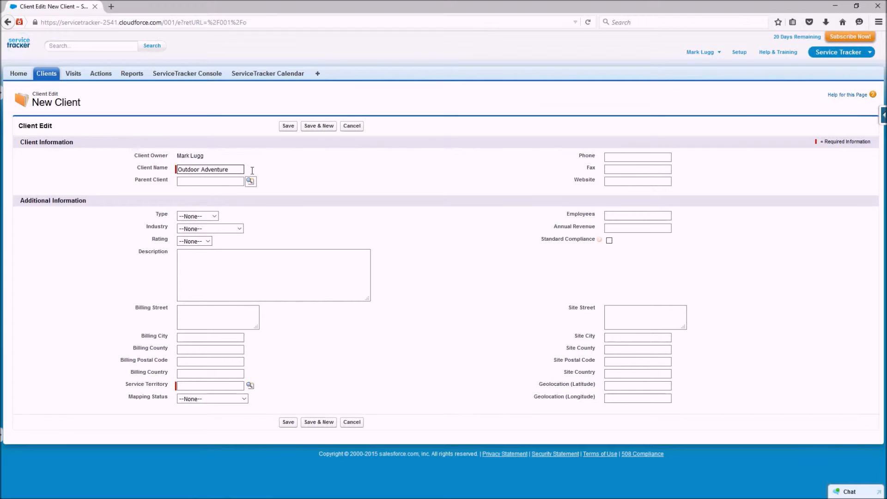
pyautogui.click(636, 157)
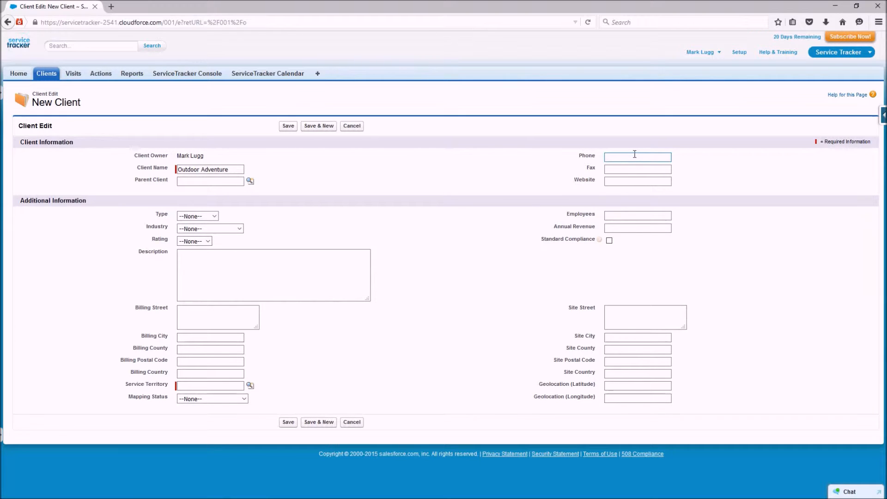
pyautogui.write('0123456789')
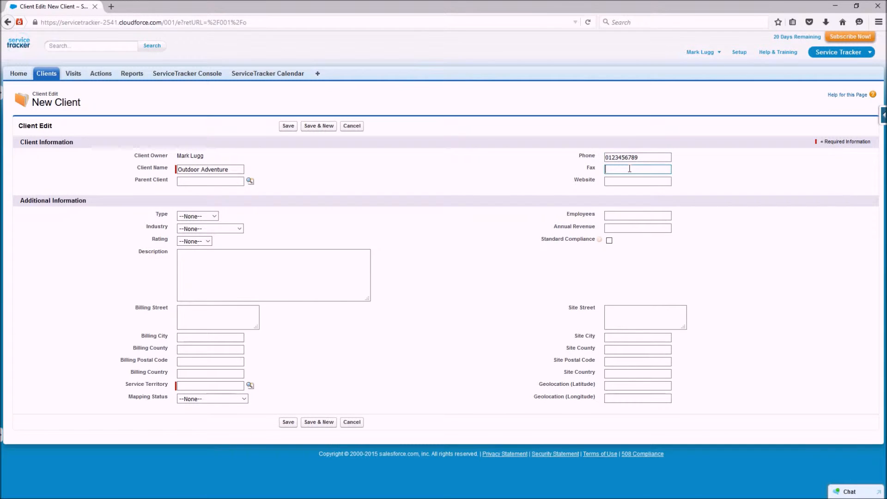
pyautogui.write('0123456780')
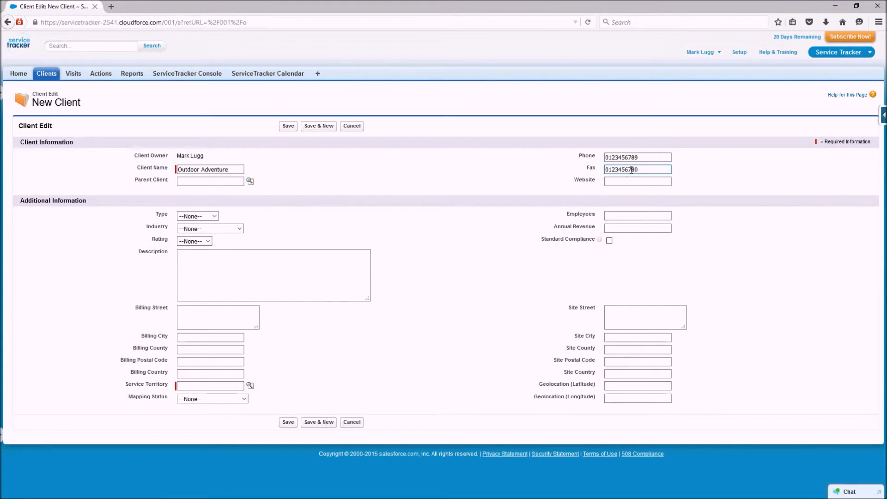
pyautogui.write('www')
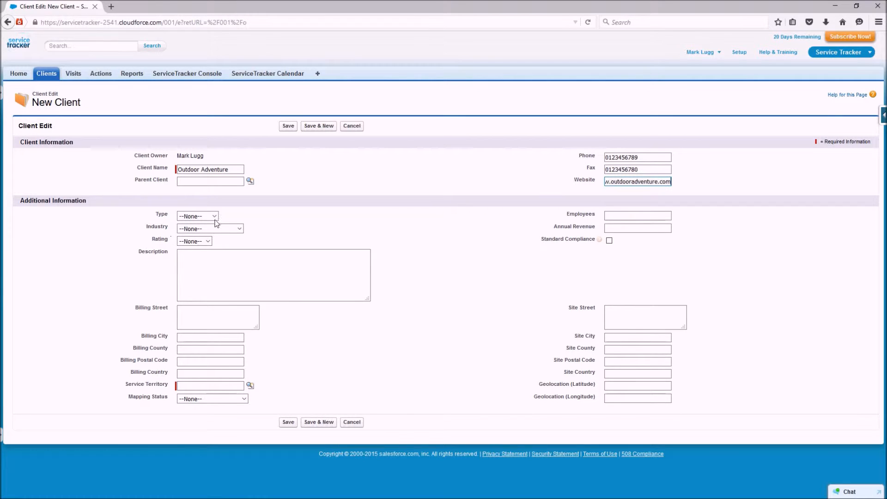
# Set Type to Customer and Industry to Recreation
pyautogui.click(197, 216)
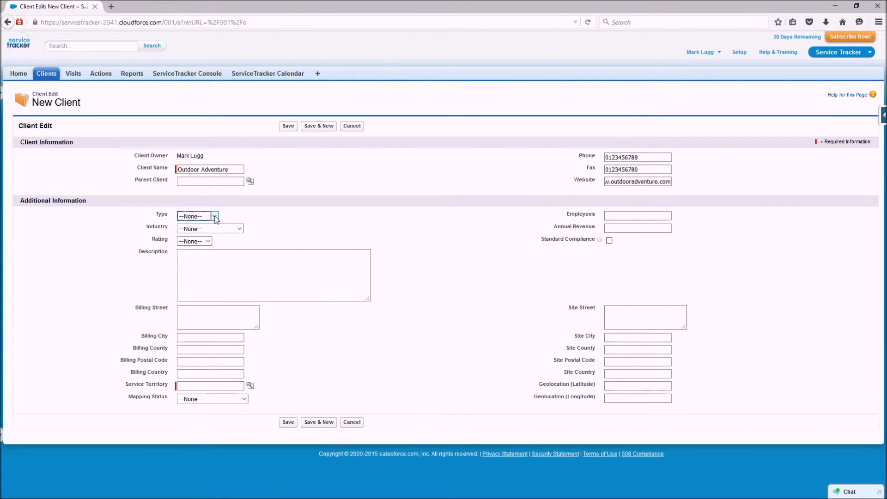
pyautogui.moveTo(163, 226)
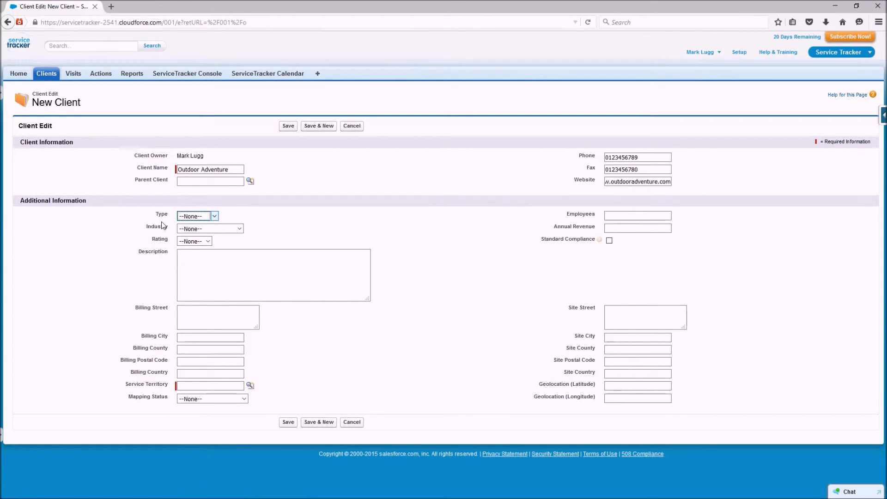
pyautogui.click(197, 215)
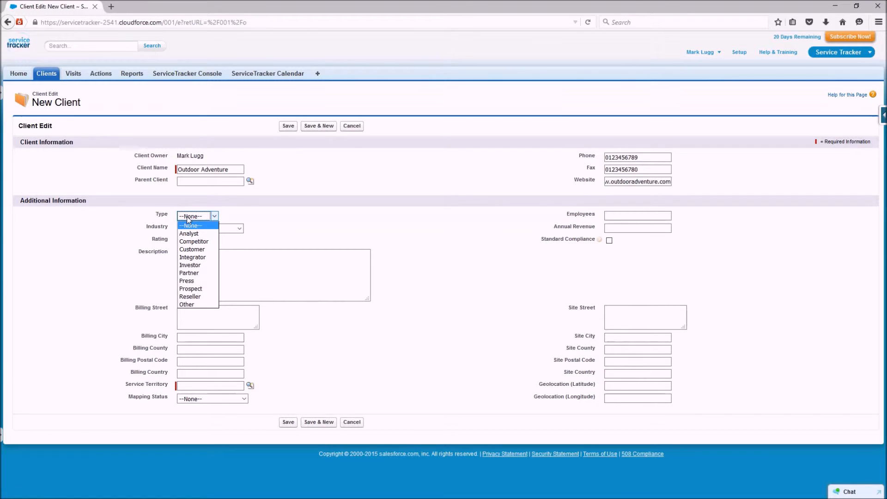
pyautogui.moveTo(193, 242)
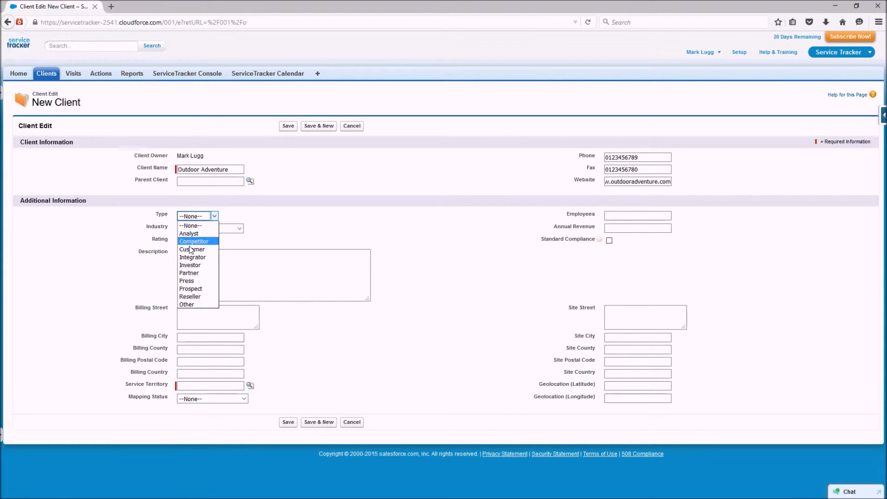
pyautogui.click(192, 248)
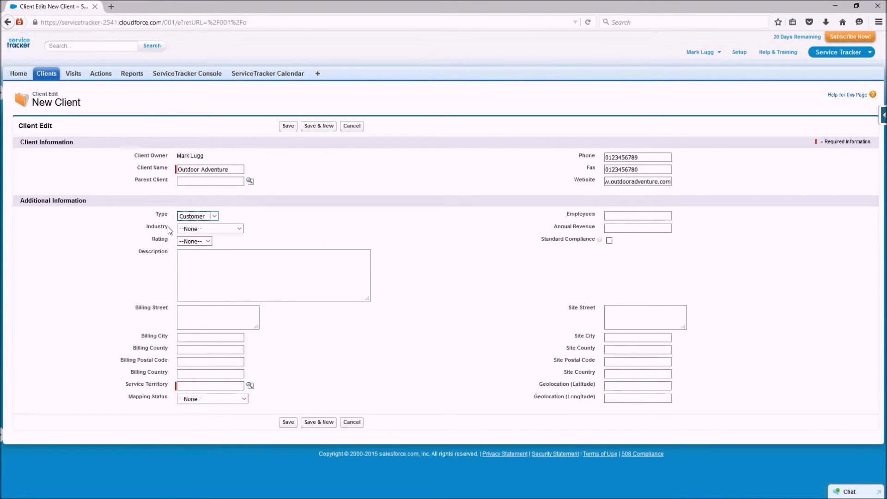
pyautogui.click(209, 228)
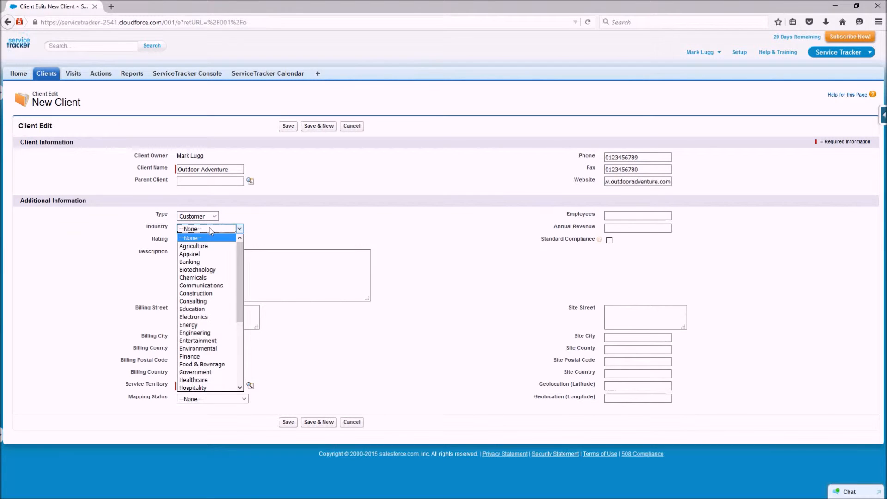
pyautogui.scroll(-3)
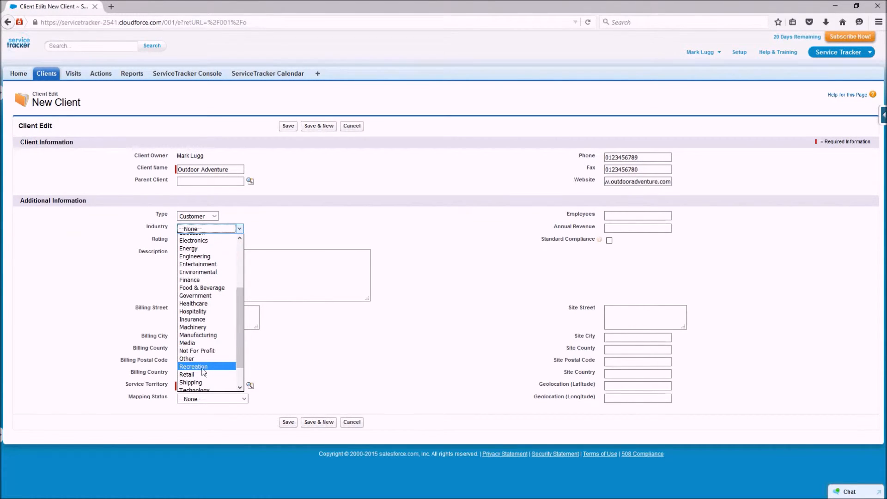
pyautogui.click(193, 367)
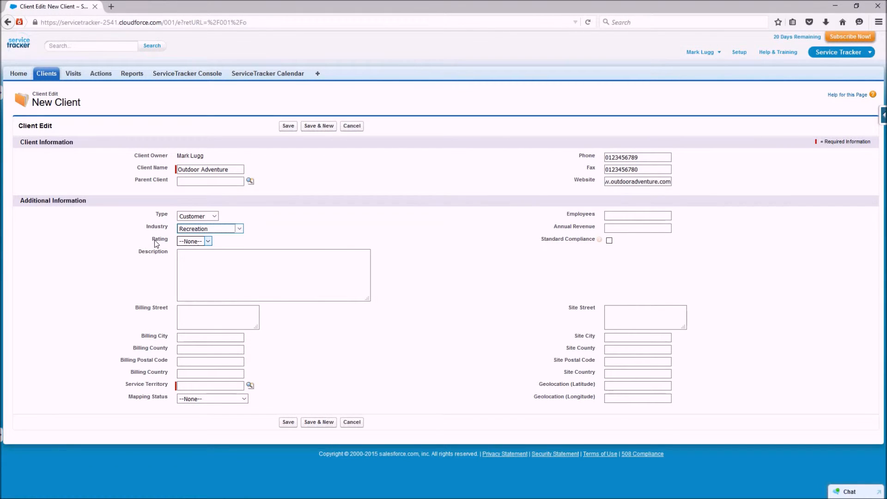
pyautogui.moveTo(166, 244)
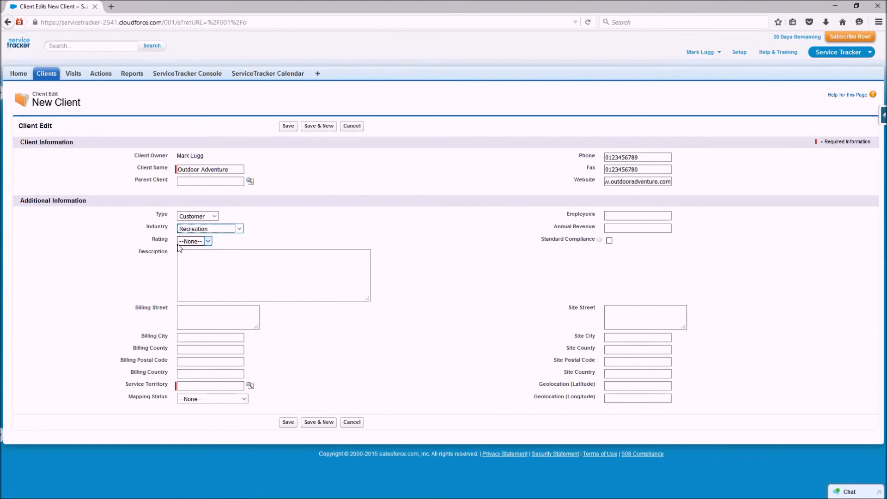
# View the Rating options, leave Rating as None and Description blank
pyautogui.click(193, 241)
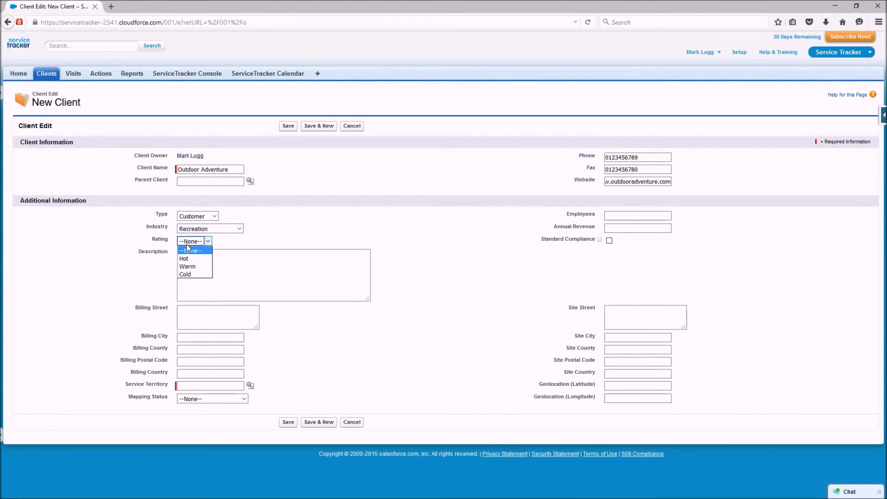
pyautogui.moveTo(188, 266)
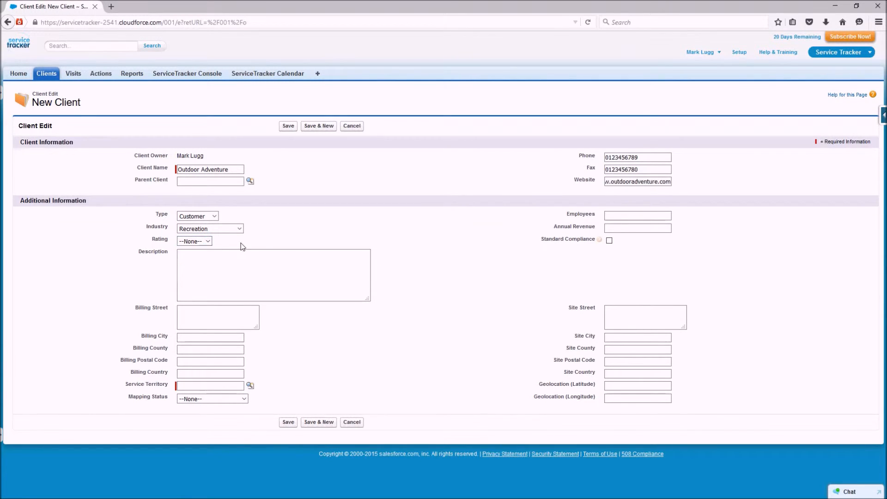
pyautogui.click(273, 274)
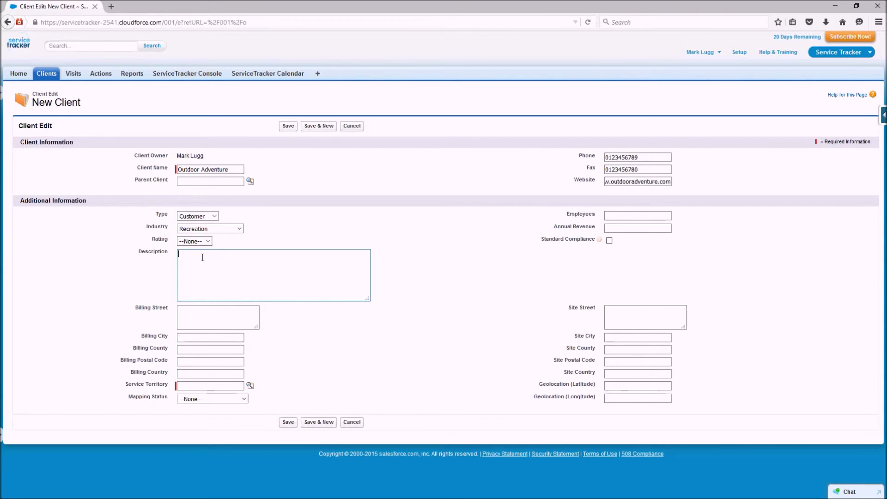
pyautogui.moveTo(176, 285)
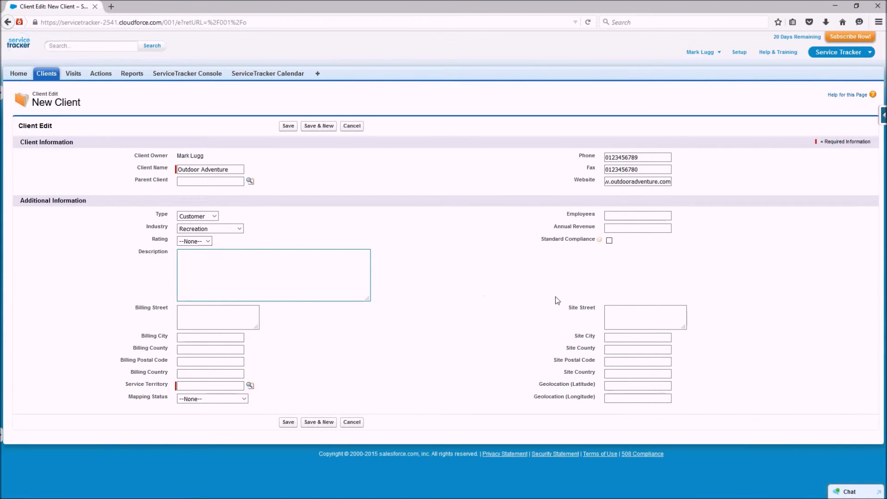
pyautogui.click(637, 386)
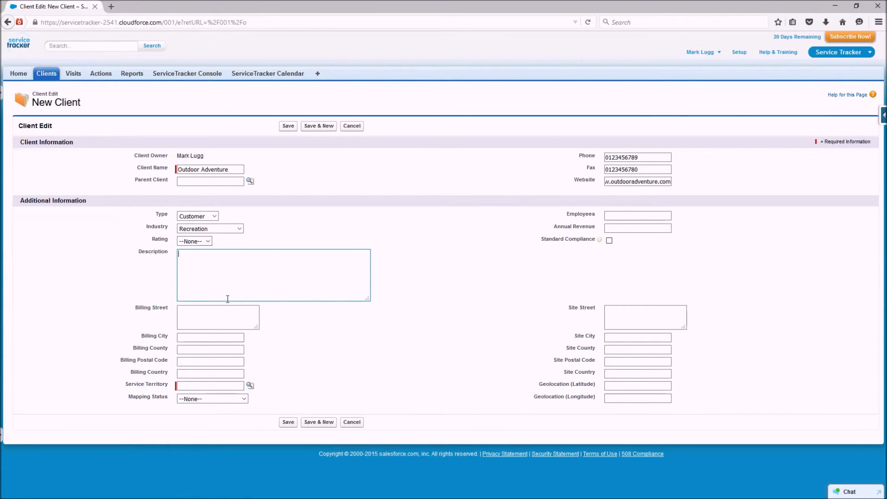
pyautogui.click(218, 316)
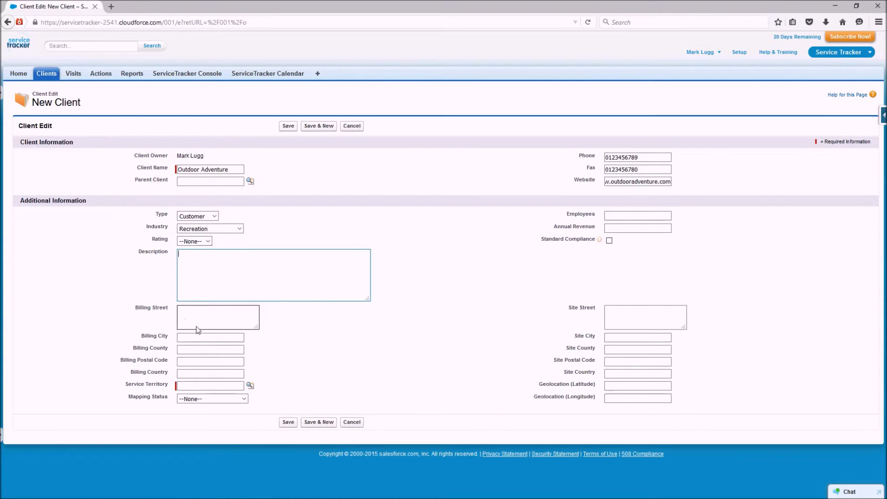
pyautogui.click(218, 317)
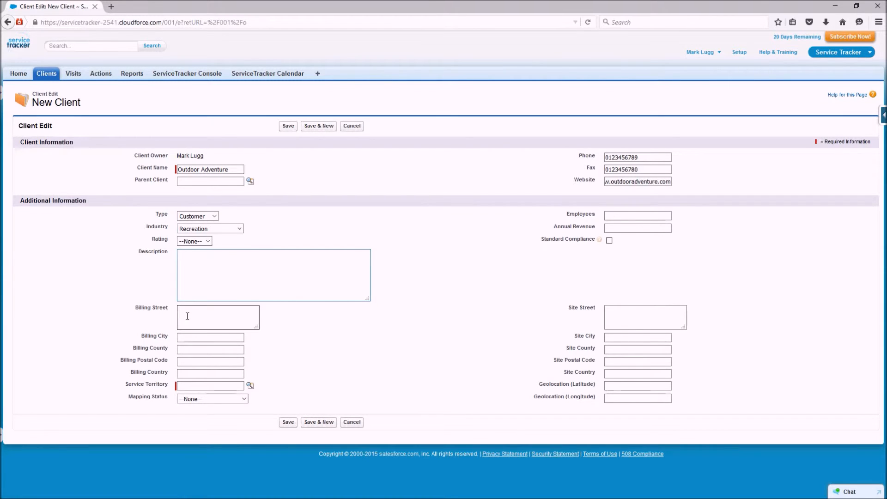
pyautogui.write('1 Advebn')
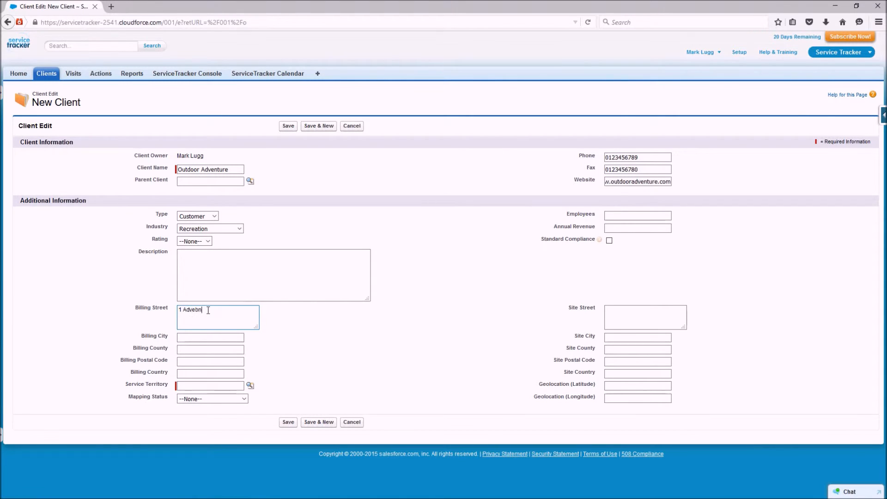
pyautogui.press('Backspace')
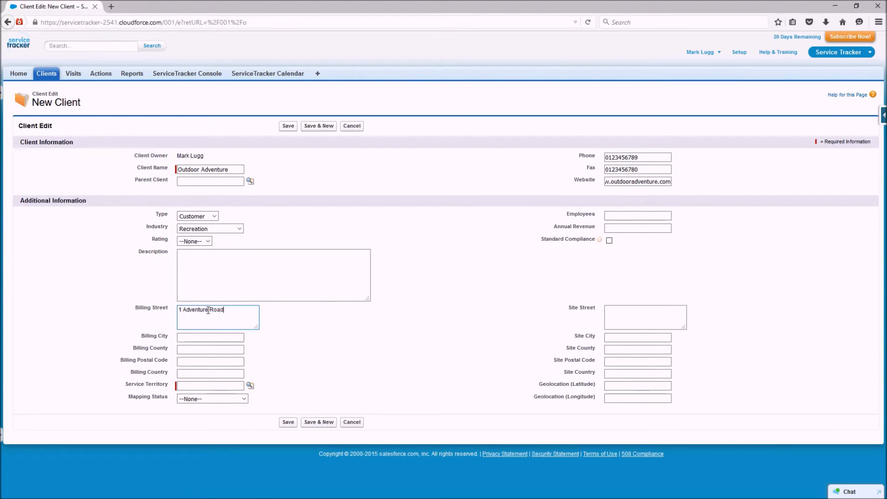
pyautogui.click(209, 337)
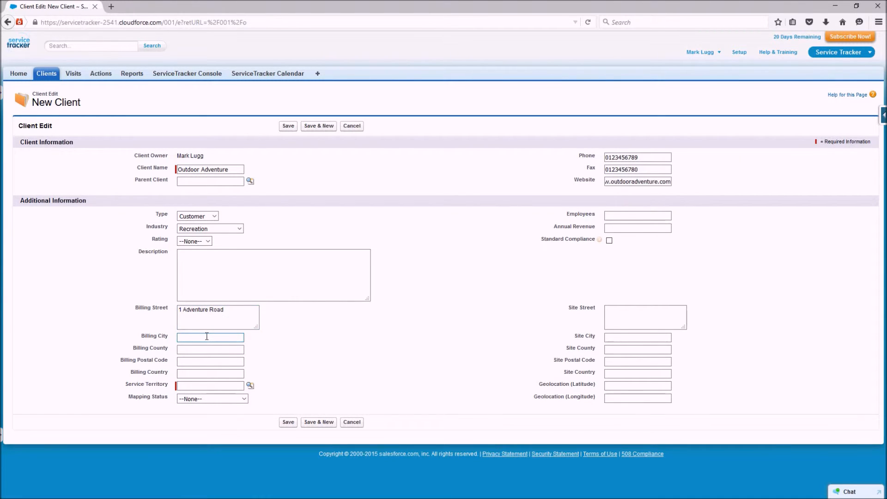
pyautogui.write('Westin')
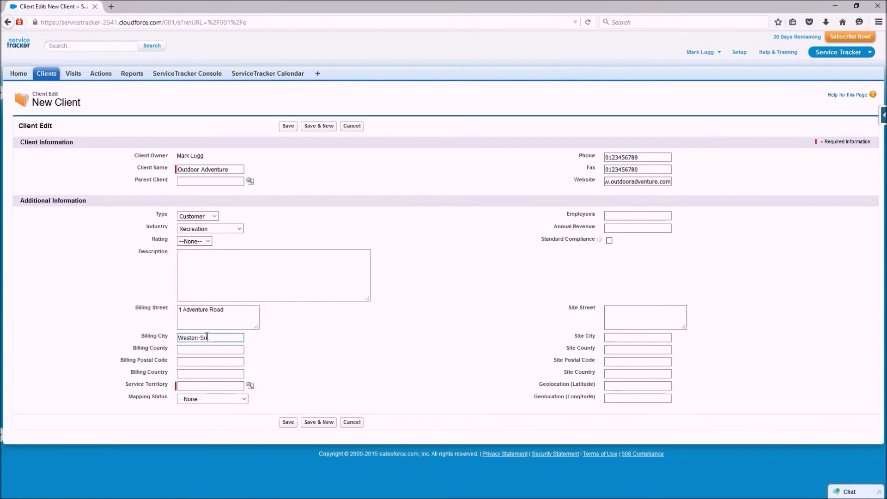
pyautogui.write('per-Mare')
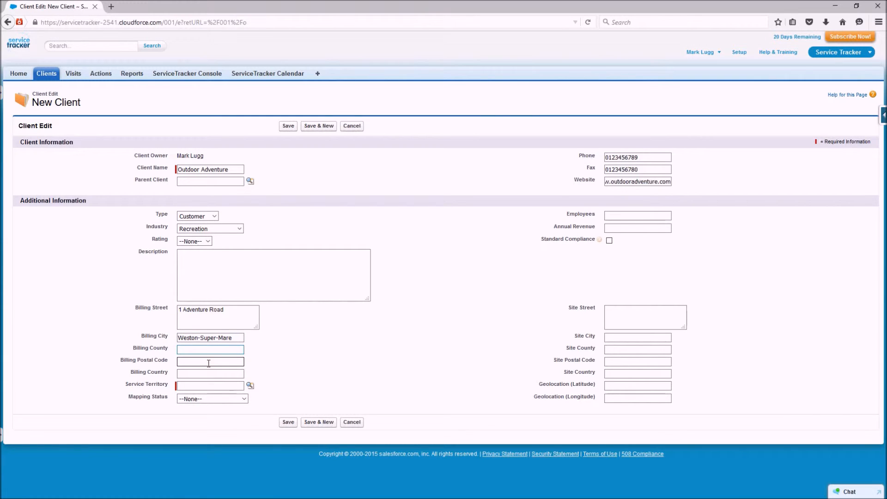
pyautogui.write('North Somerset')
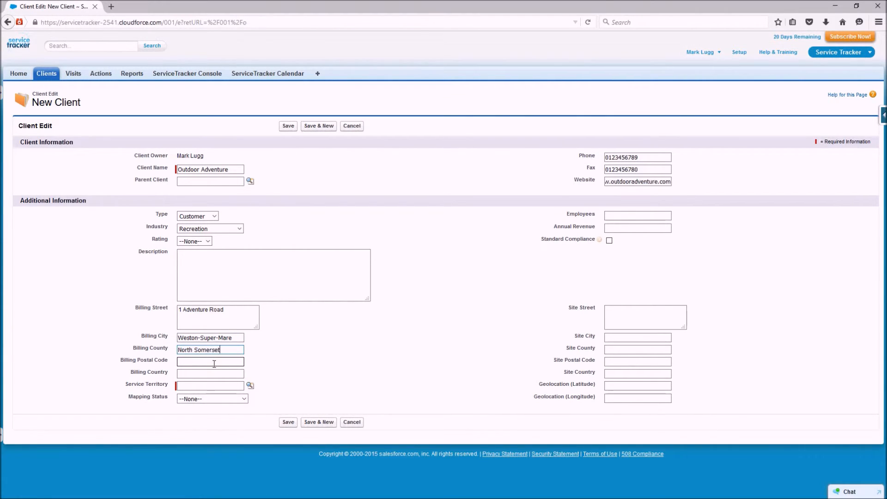
pyautogui.click(210, 361)
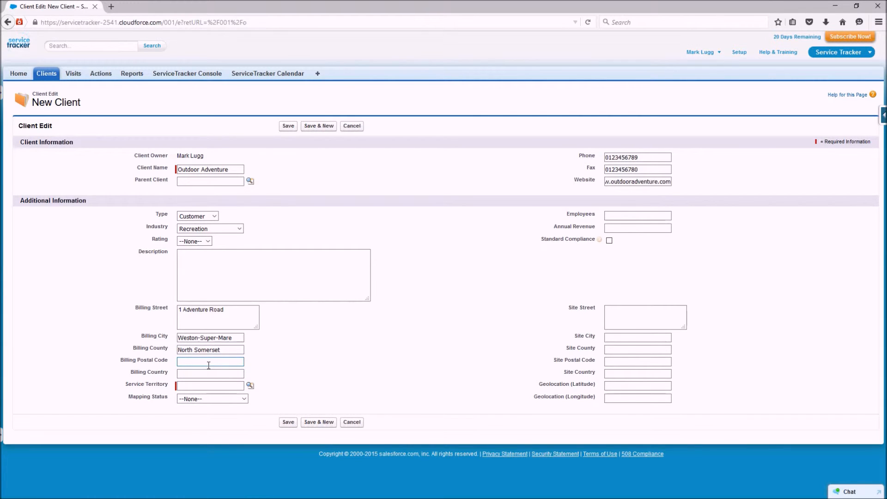
pyautogui.write('BS23 1SR')
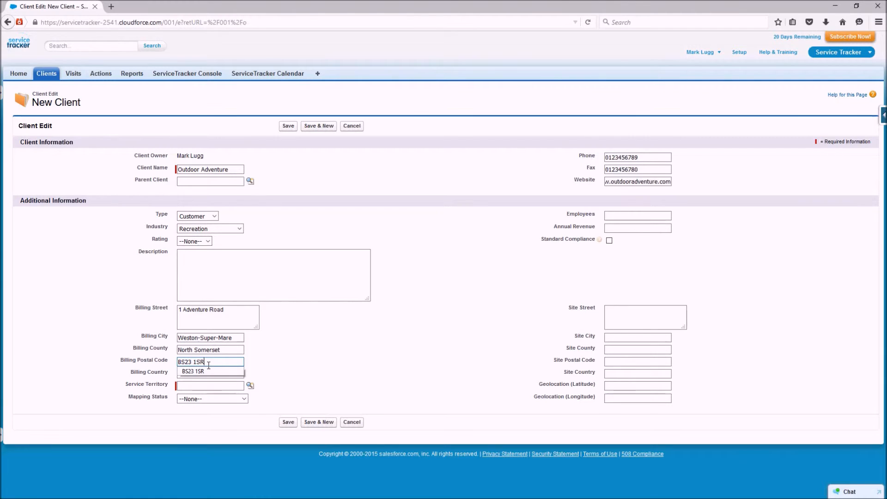
pyautogui.click(209, 373)
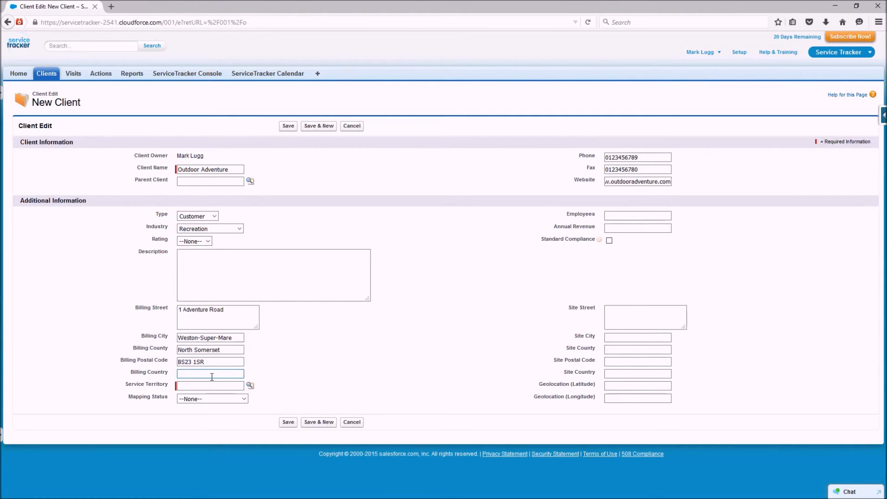
pyautogui.write('England')
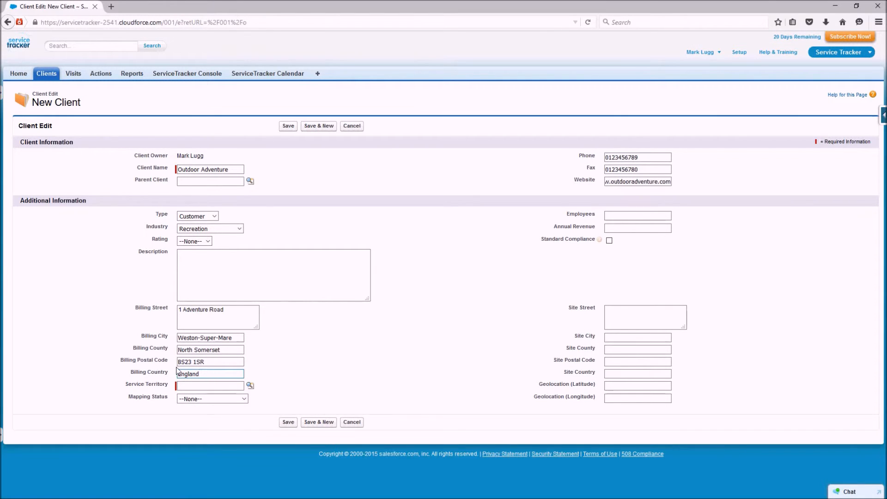
pyautogui.click(210, 361)
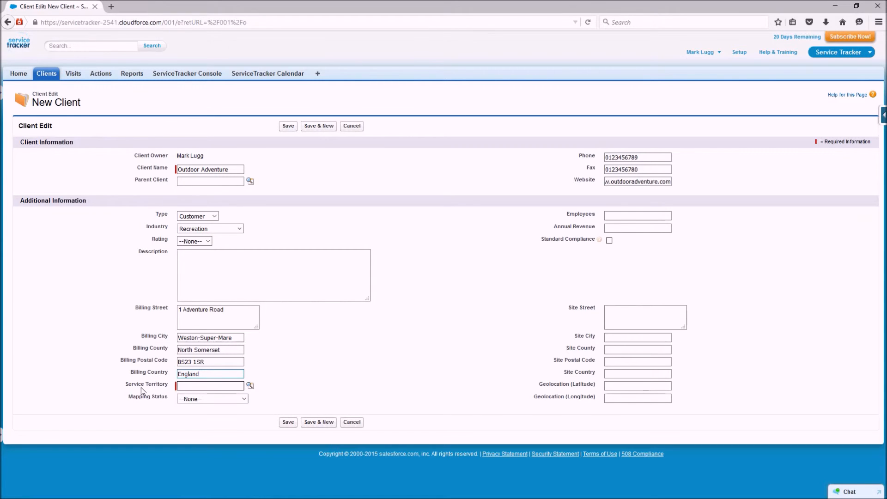
# Set Service Territory to North via the lookup
pyautogui.click(210, 373)
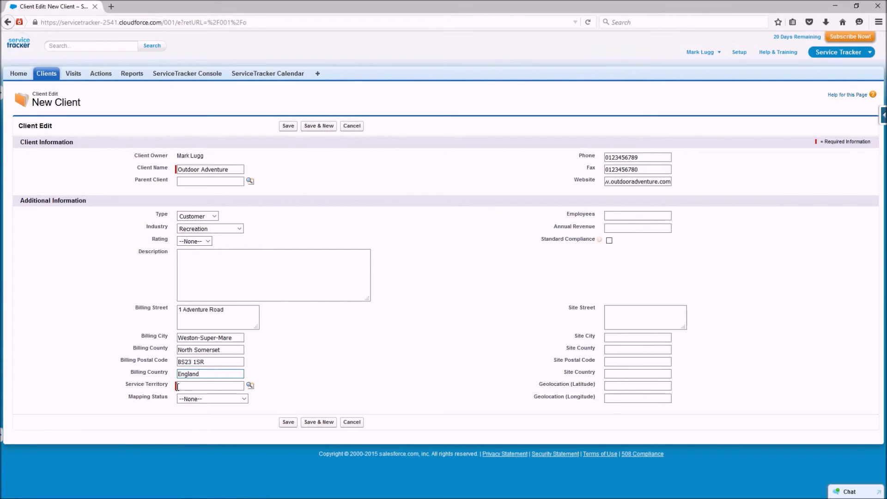
pyautogui.click(210, 374)
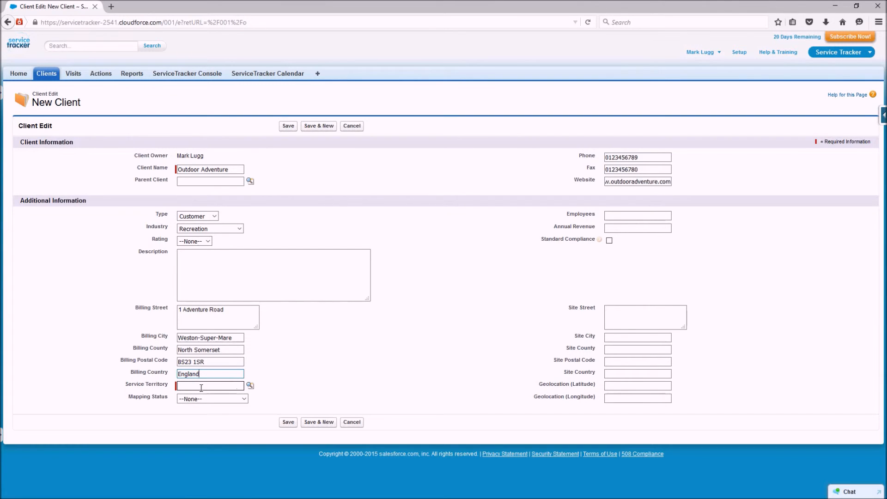
pyautogui.click(249, 385)
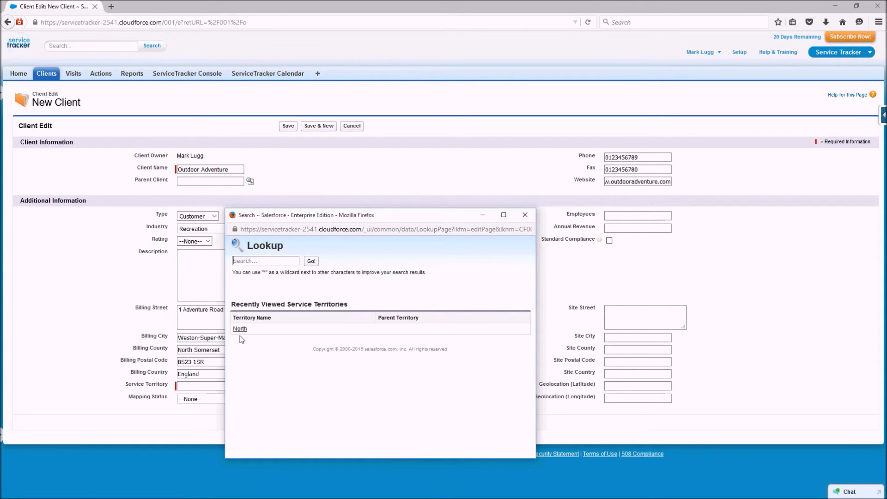
pyautogui.click(239, 329)
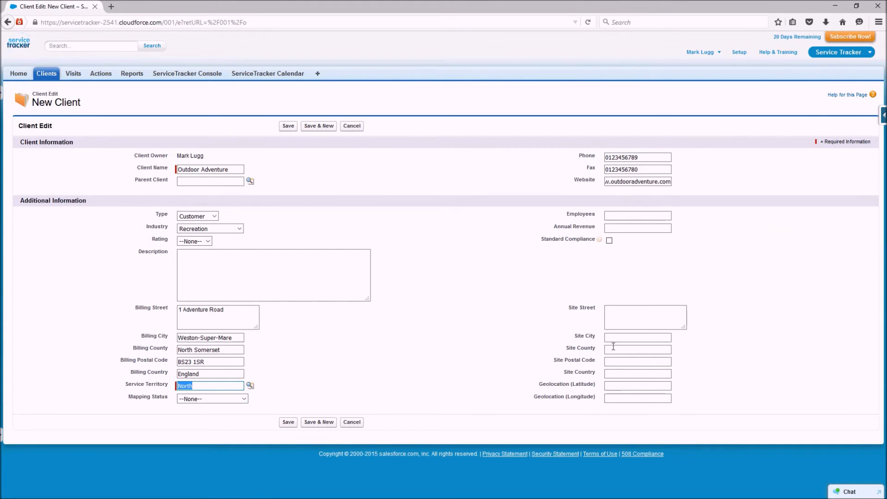
# Record 10 employees, leaving Annual Revenue empty
pyautogui.click(637, 215)
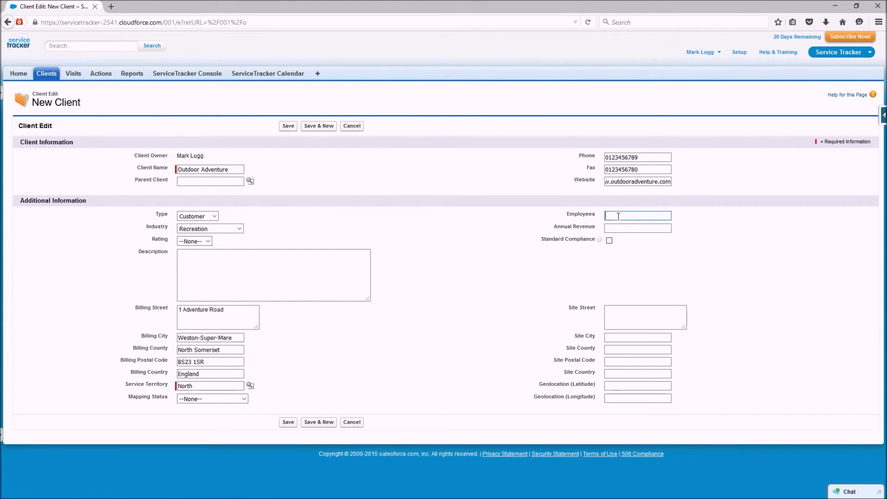
pyautogui.write('10')
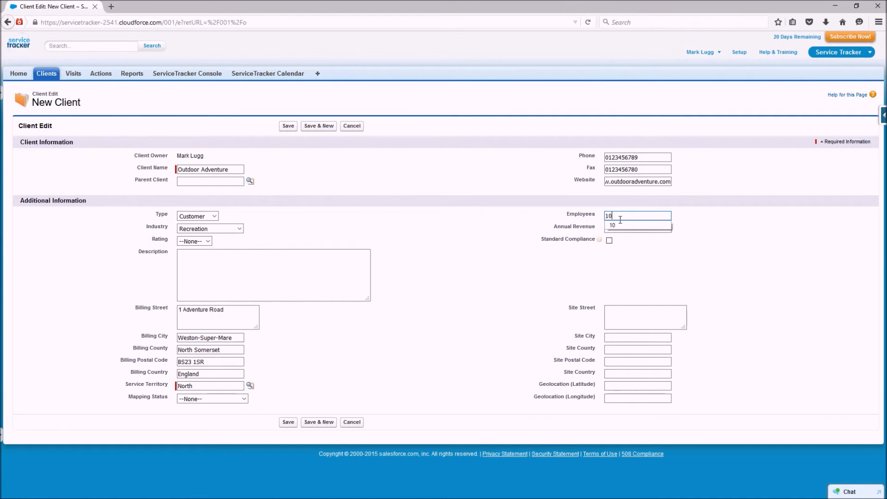
pyautogui.click(636, 228)
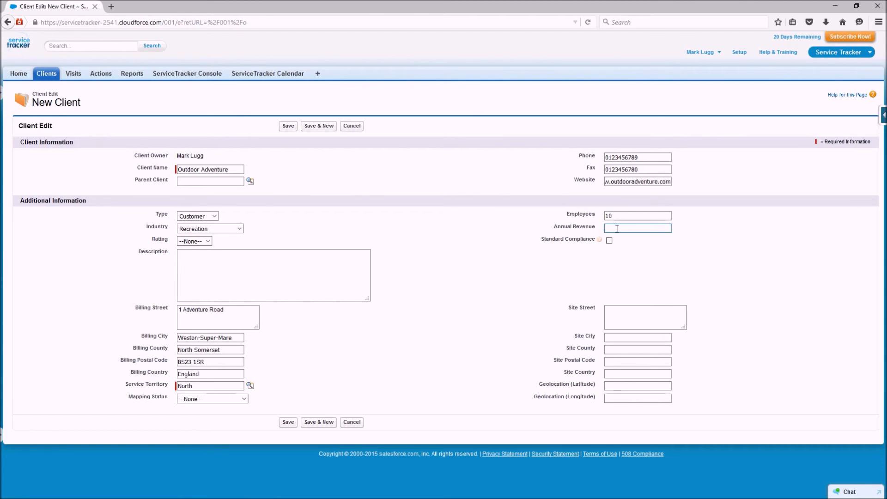
# Tick the Standard Compliance checkbox for the client
pyautogui.click(636, 228)
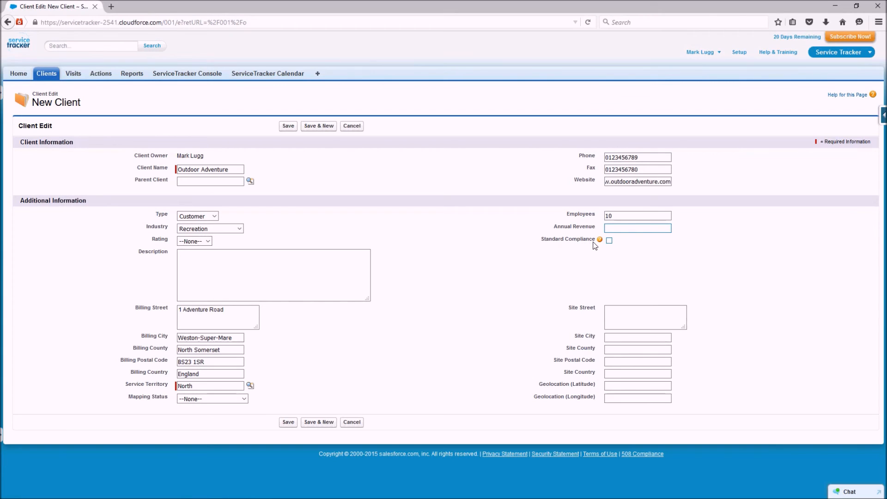
pyautogui.moveTo(599, 238)
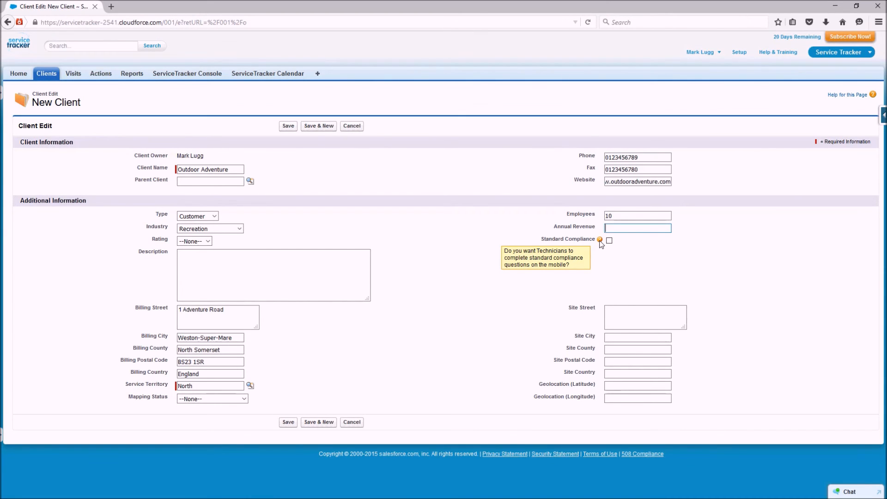
pyautogui.click(609, 240)
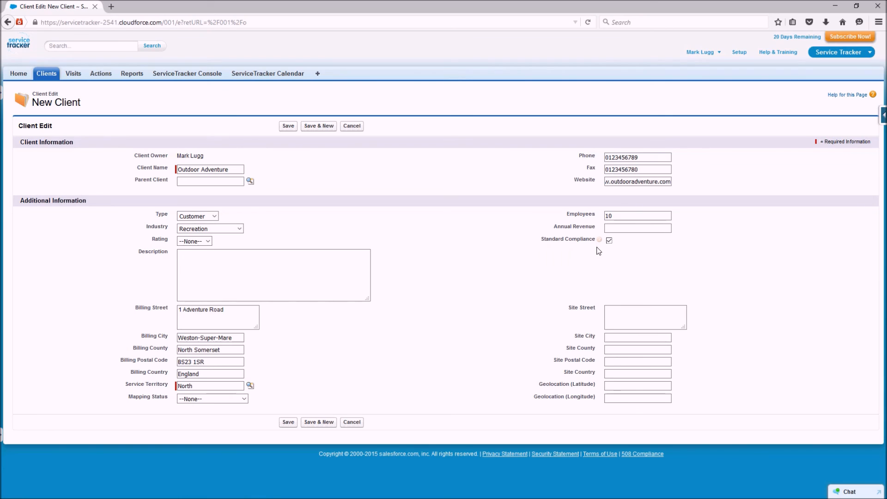
pyautogui.moveTo(278, 408)
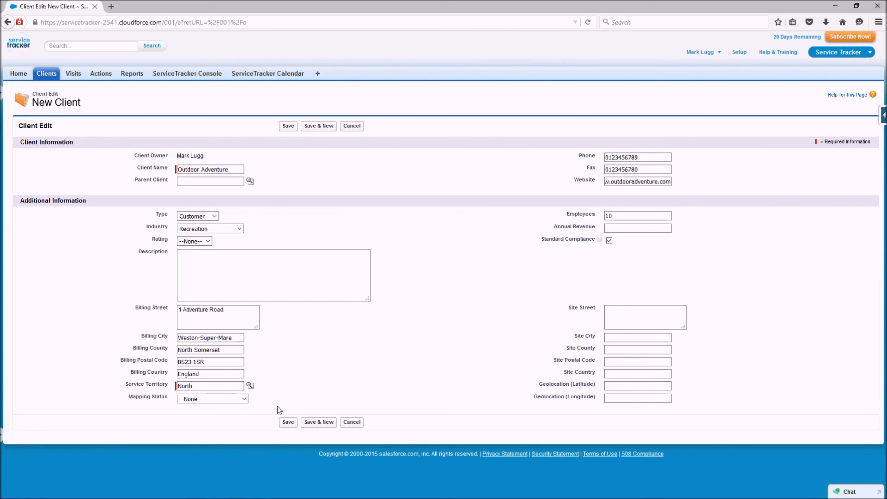
# Save the Outdoor Adventure client record and review its detail page and related lists
pyautogui.click(287, 421)
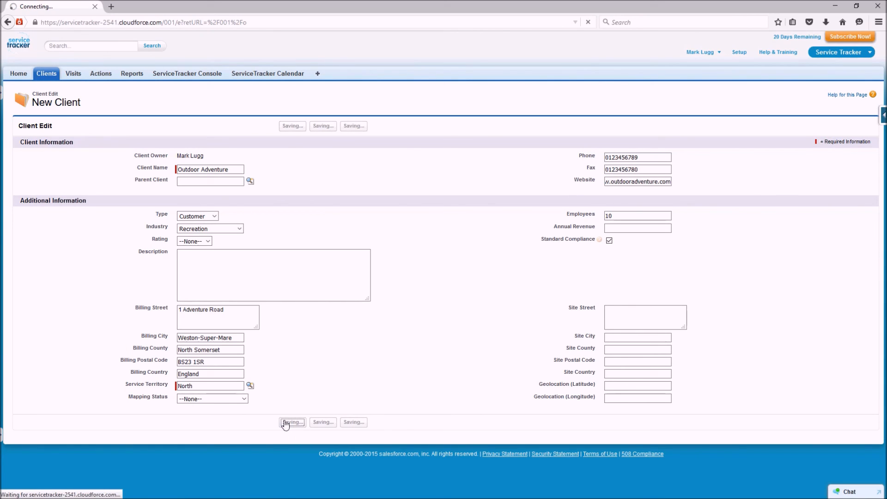
pyautogui.click(293, 422)
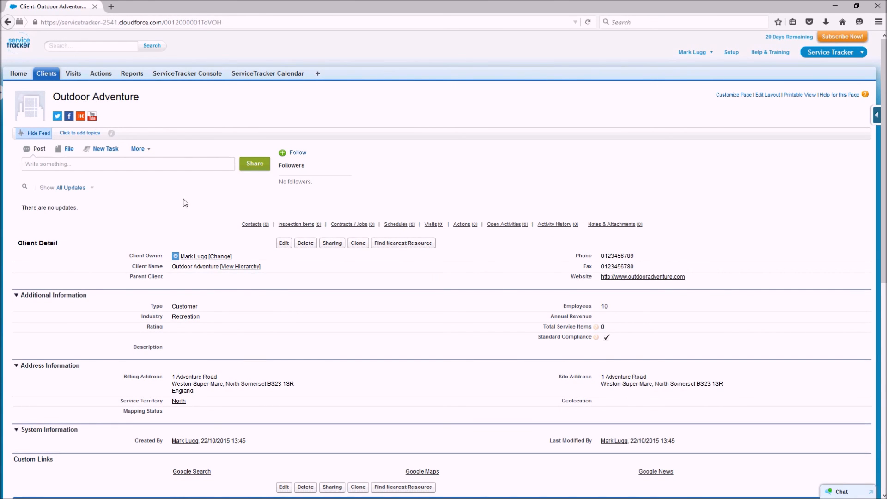
pyautogui.moveTo(198, 222)
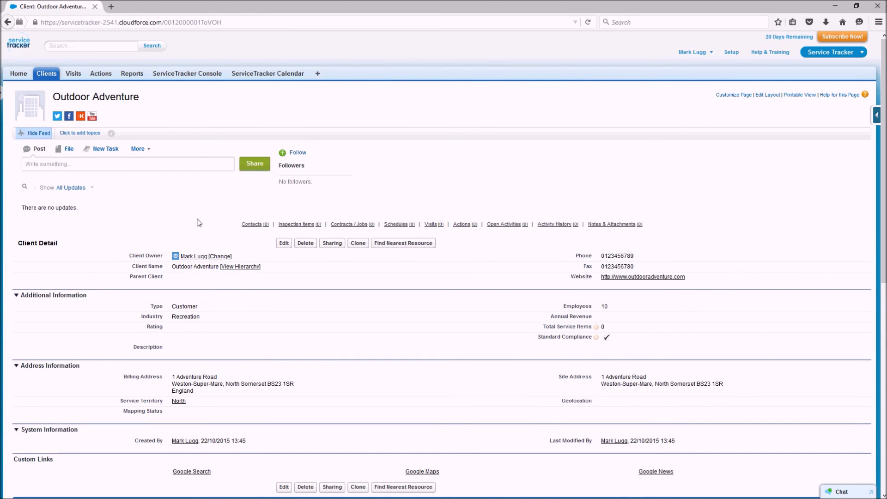
pyautogui.scroll(-3)
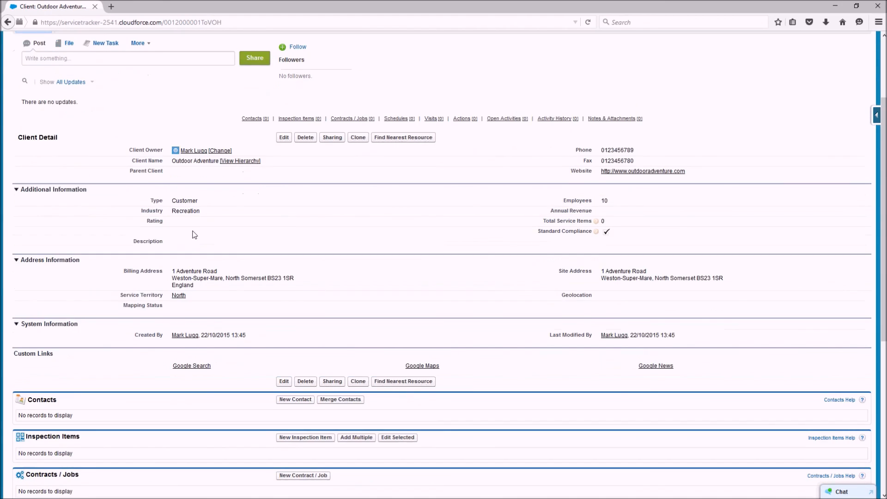
pyautogui.scroll(-3)
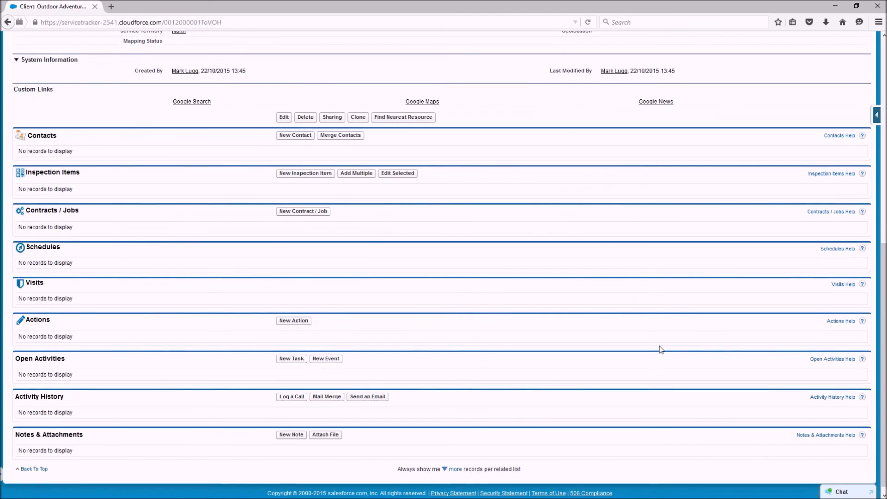